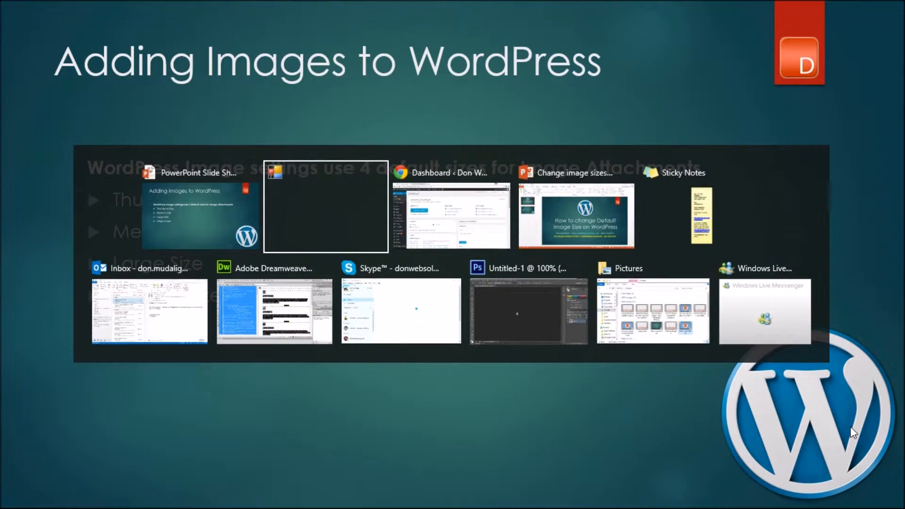
Switch to the dashboard and bring up Settings > Media showing 150×150, 300×300 and 800×800 sizes.
left_click(442, 215)
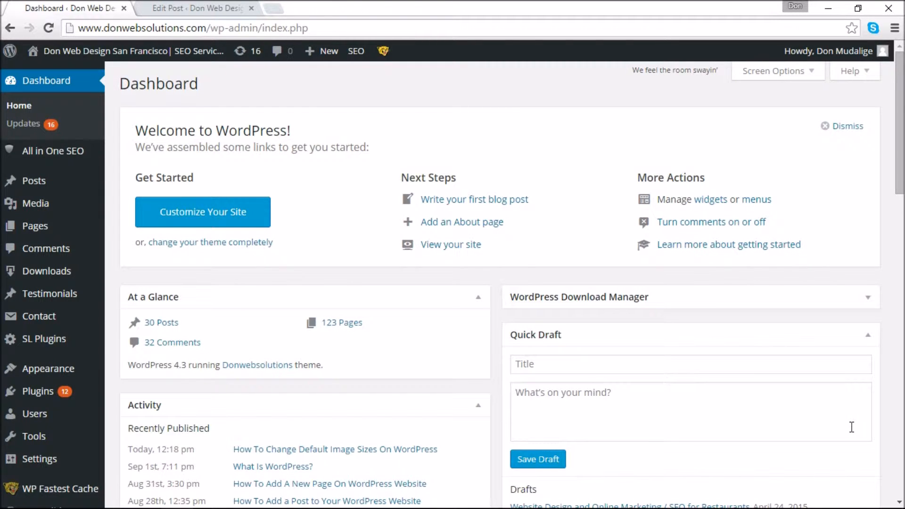
mouse_move(228, 504)
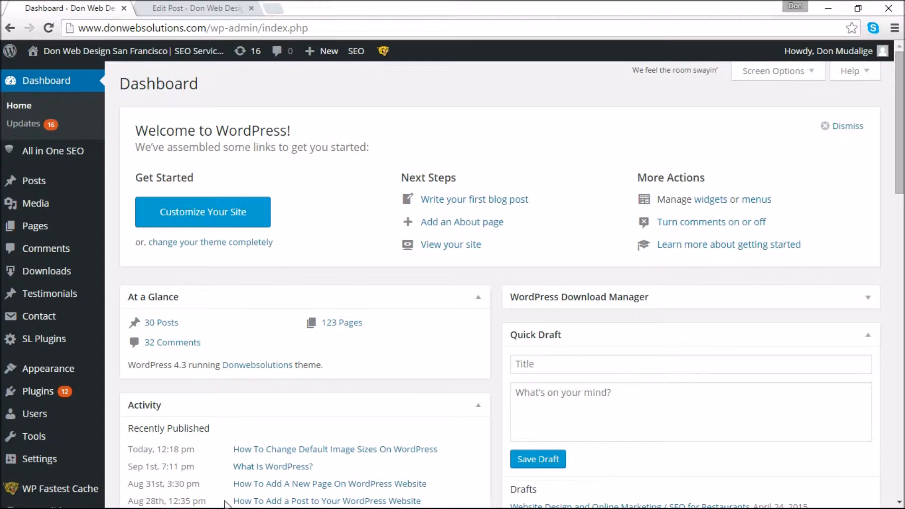
mouse_move(39, 458)
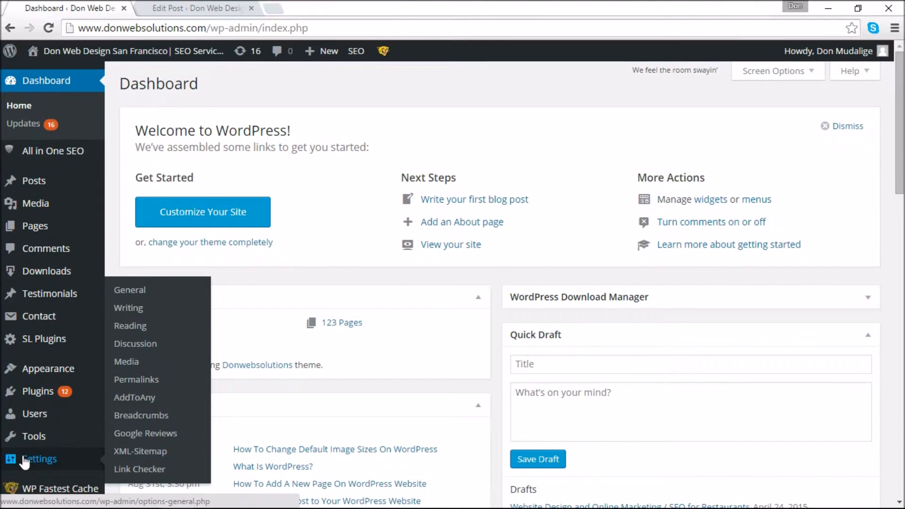
left_click(126, 361)
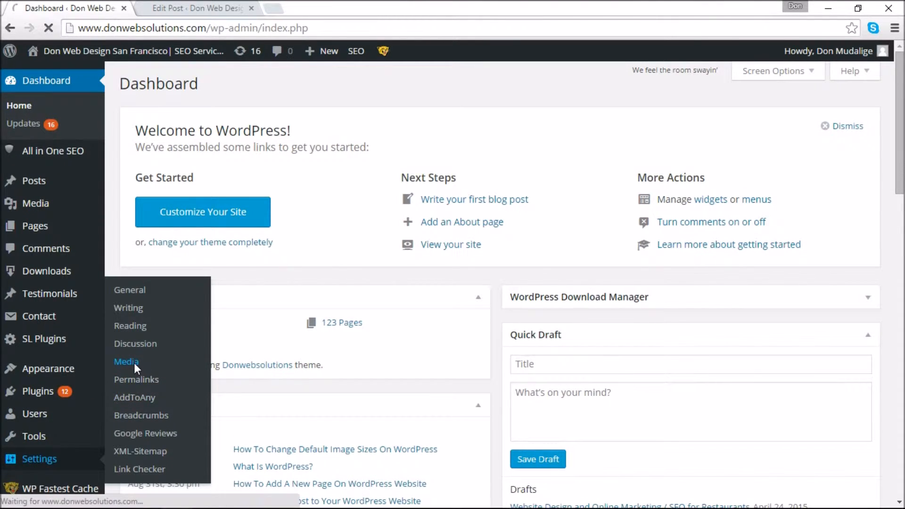
left_click(126, 362)
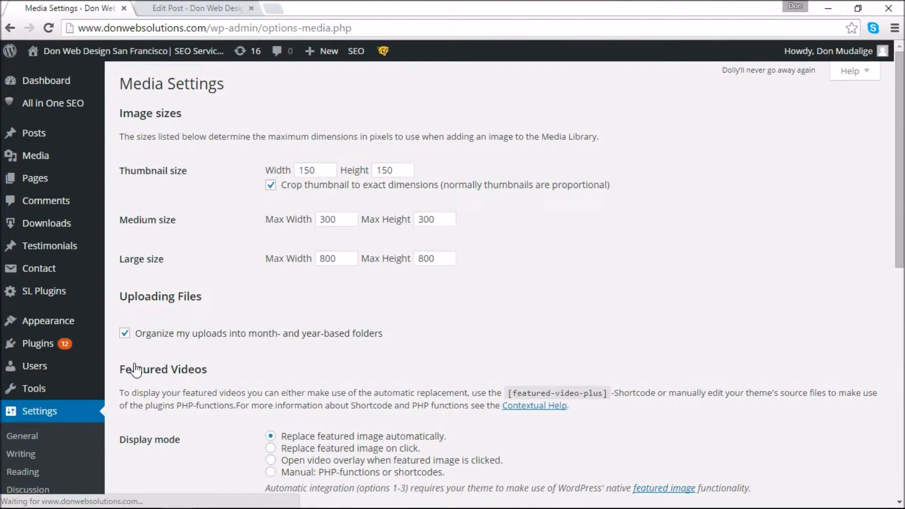
left_click(313, 169)
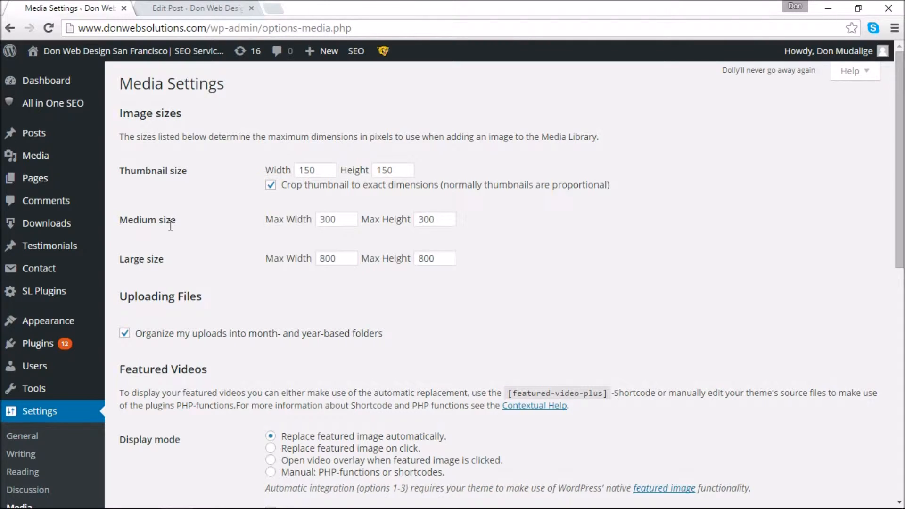
mouse_move(148, 173)
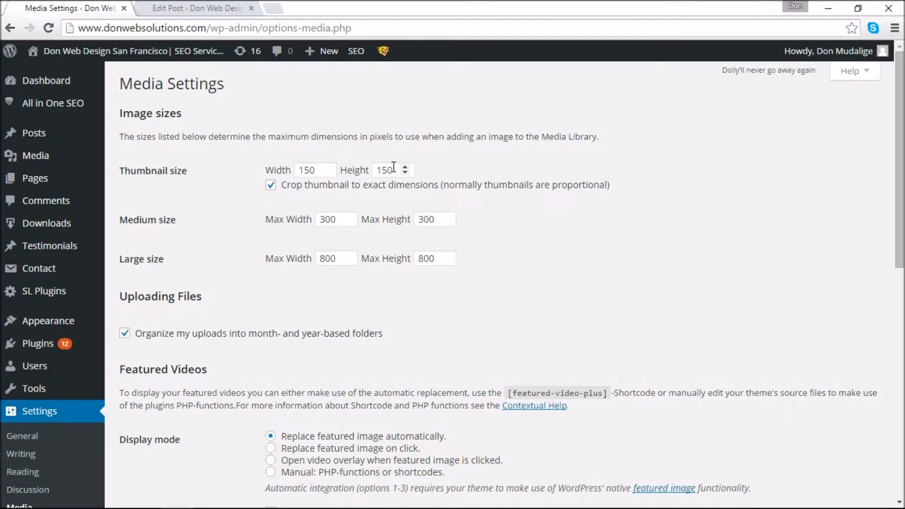
mouse_move(166, 220)
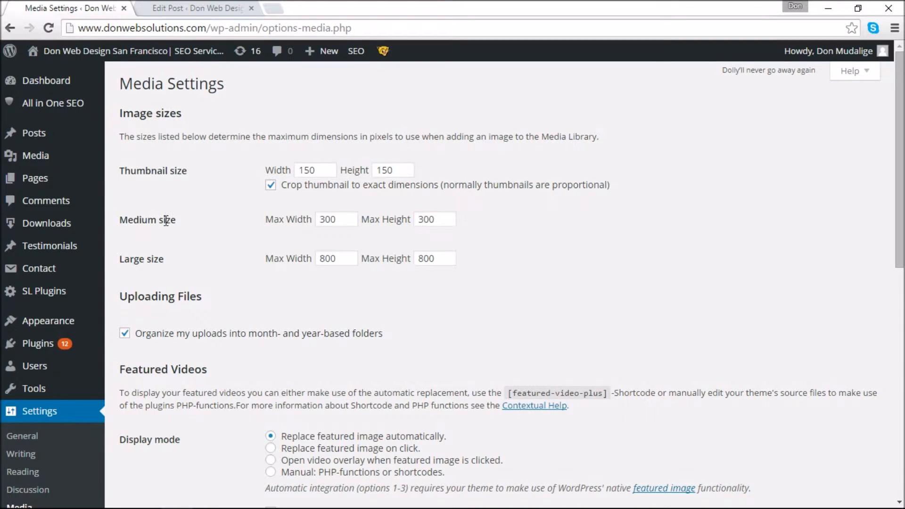
mouse_move(158, 258)
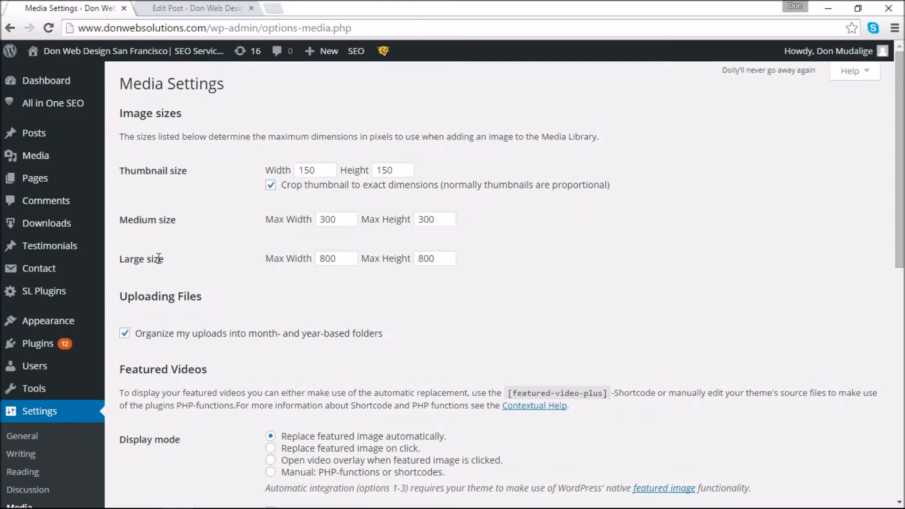
mouse_move(266, 223)
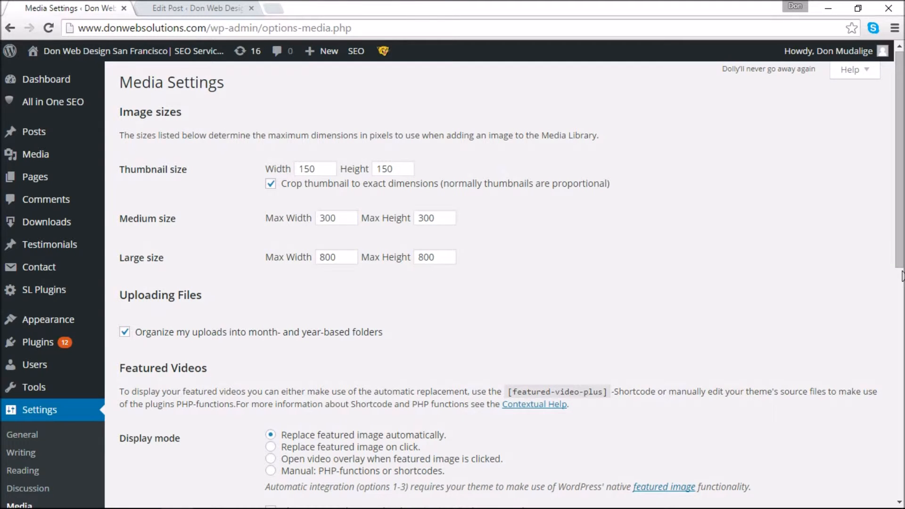
Save the media image-size settings with Save Changes.
scroll("down", 3)
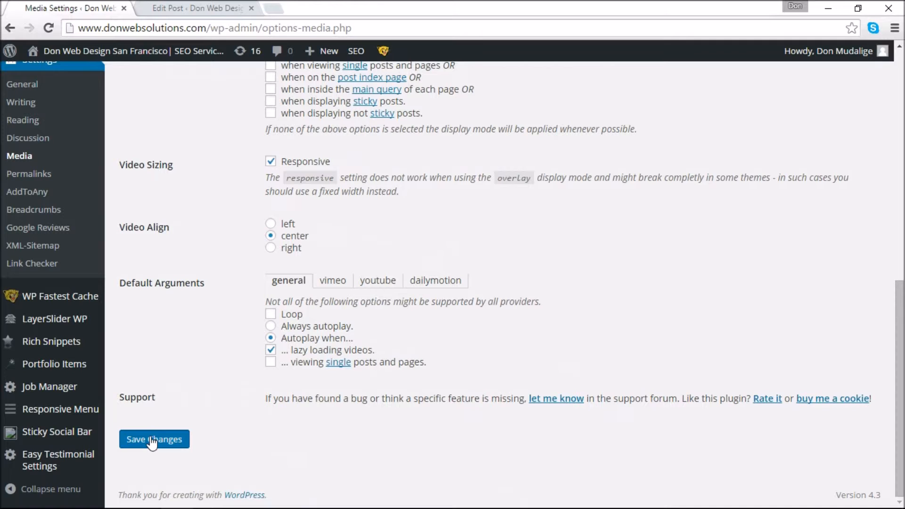
left_click(155, 438)
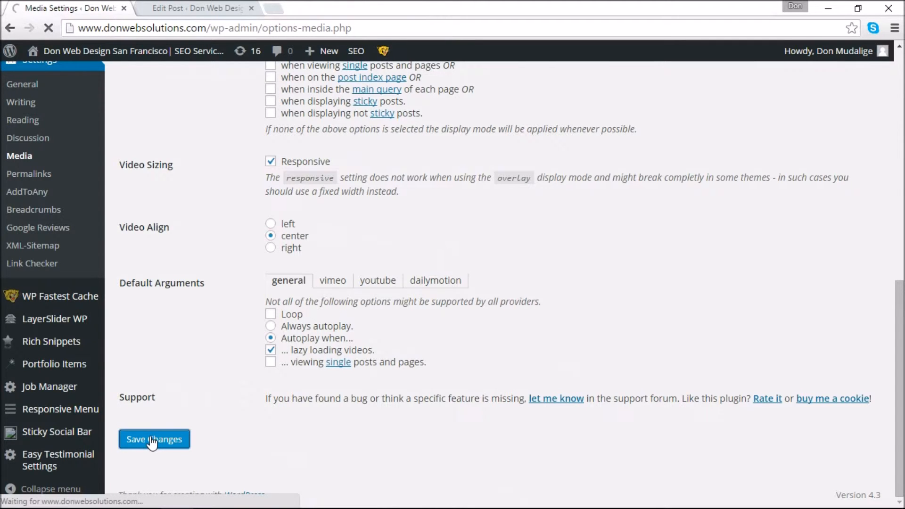
left_click(154, 438)
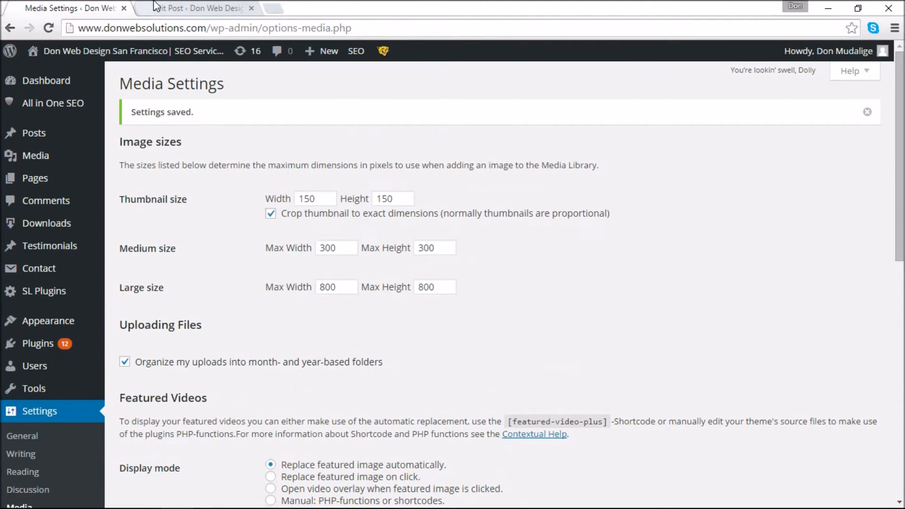
Return to the Edit Post tab and focus the post title.
left_click(191, 8)
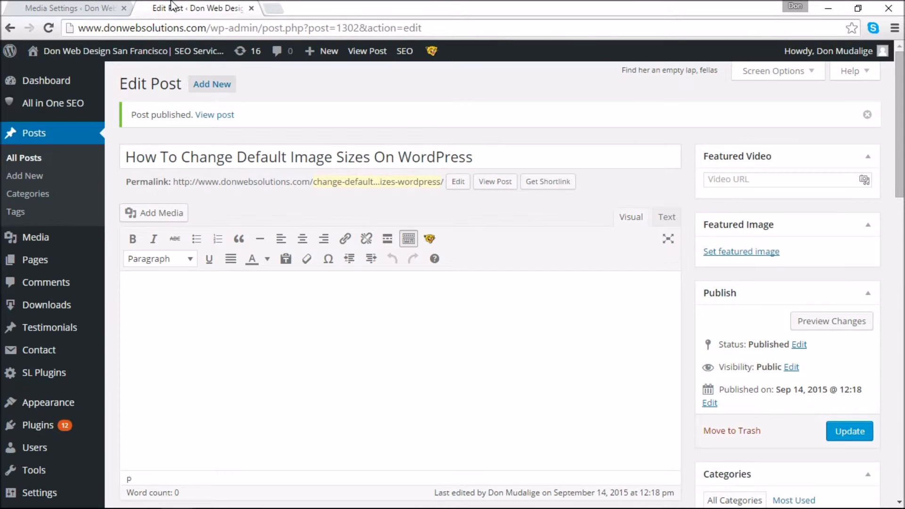
mouse_move(228, 179)
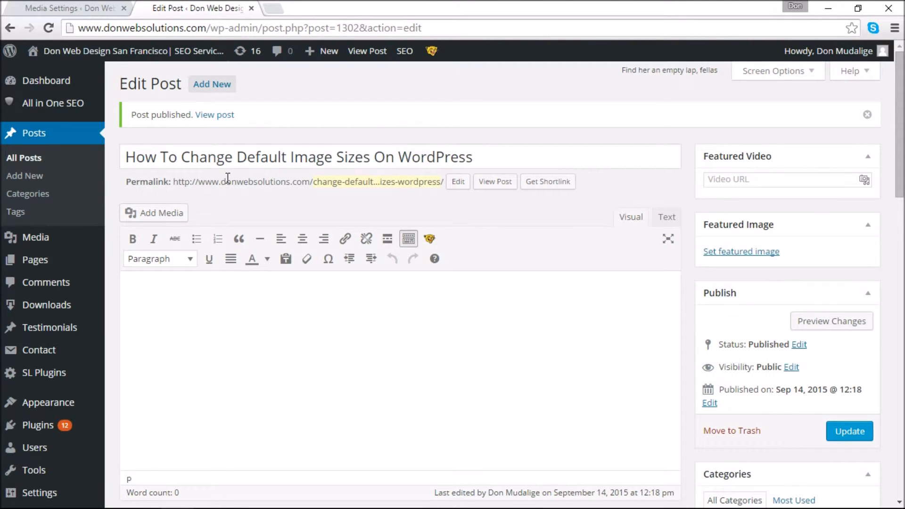
left_click(222, 157)
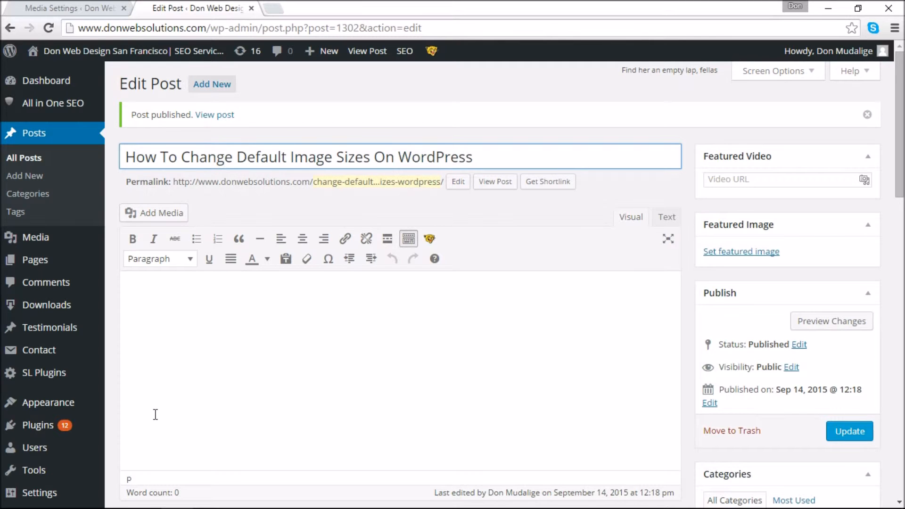
mouse_move(153, 226)
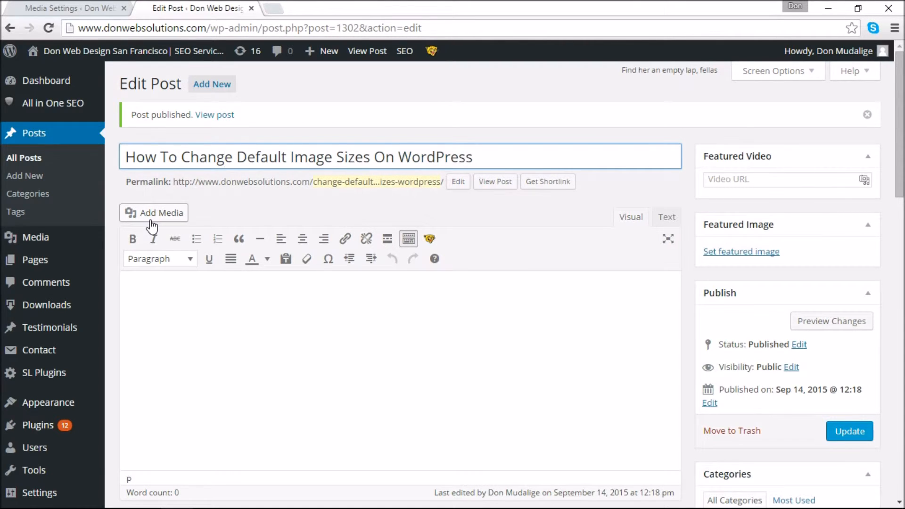
Choose the How to Add Simple Products in Magento image at Medium 300 × 169 via Add Media.
left_click(154, 213)
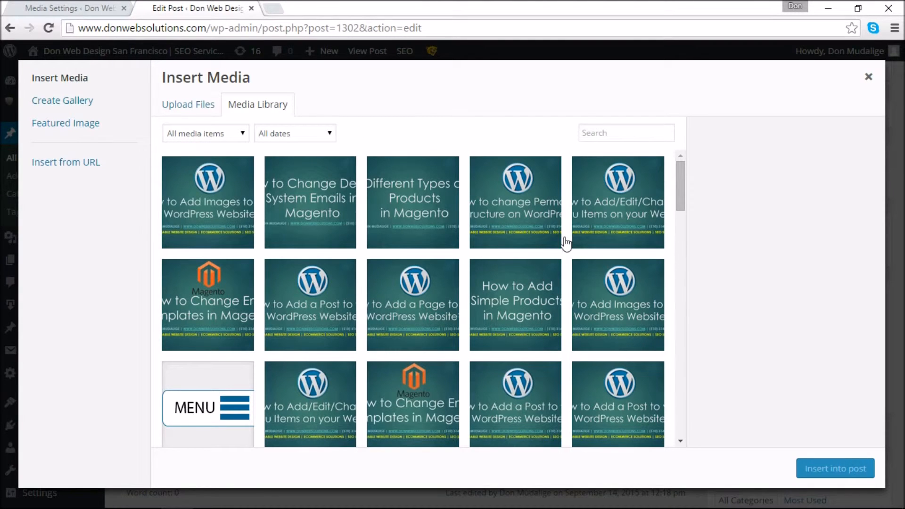
left_click(515, 303)
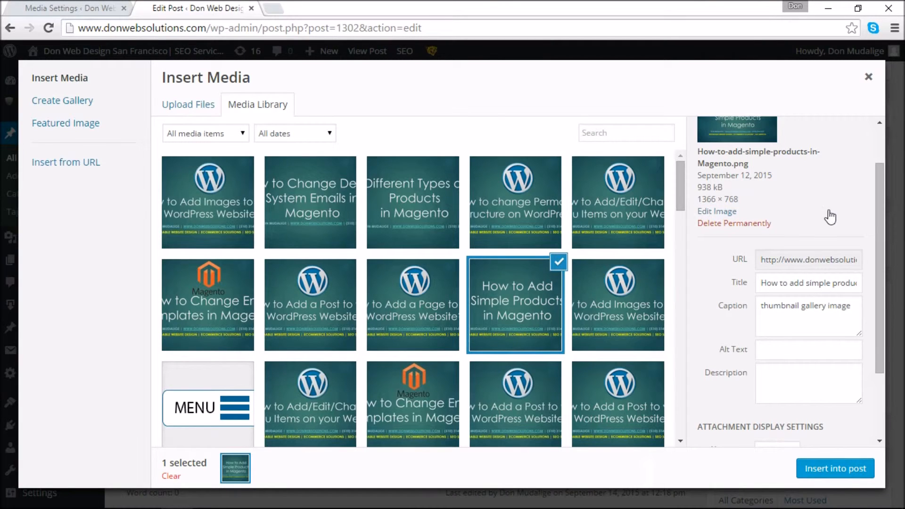
scroll("down", 3)
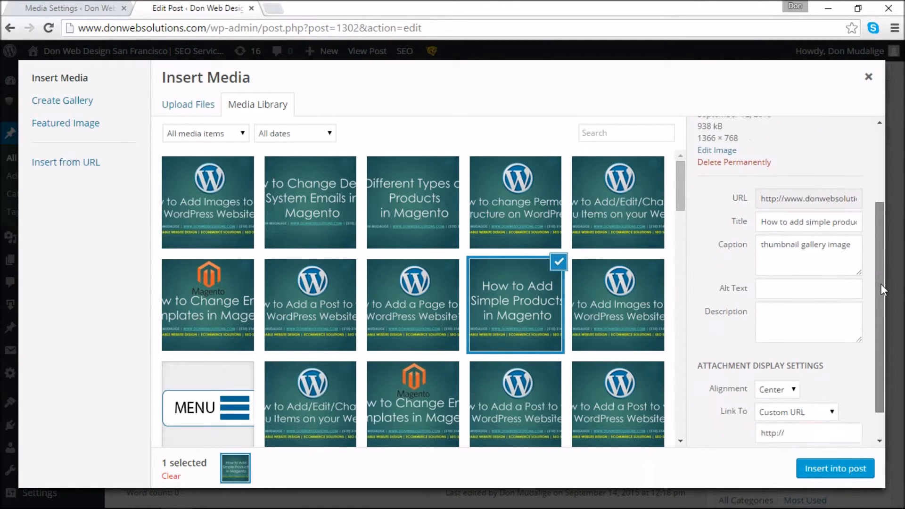
scroll("down", 3)
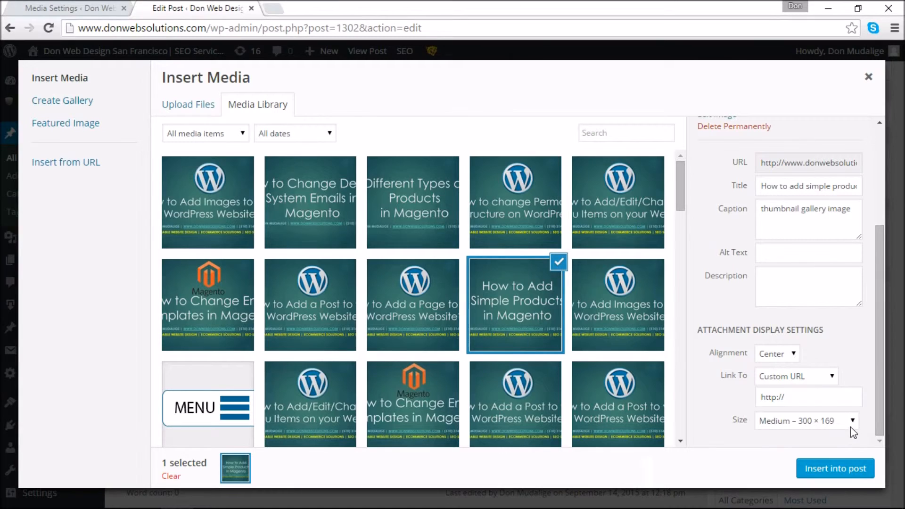
left_click(807, 420)
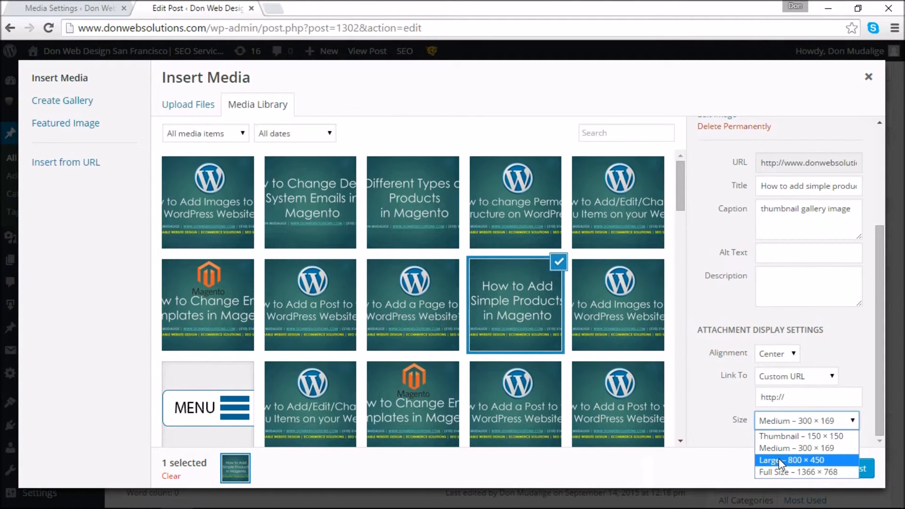
mouse_move(779, 449)
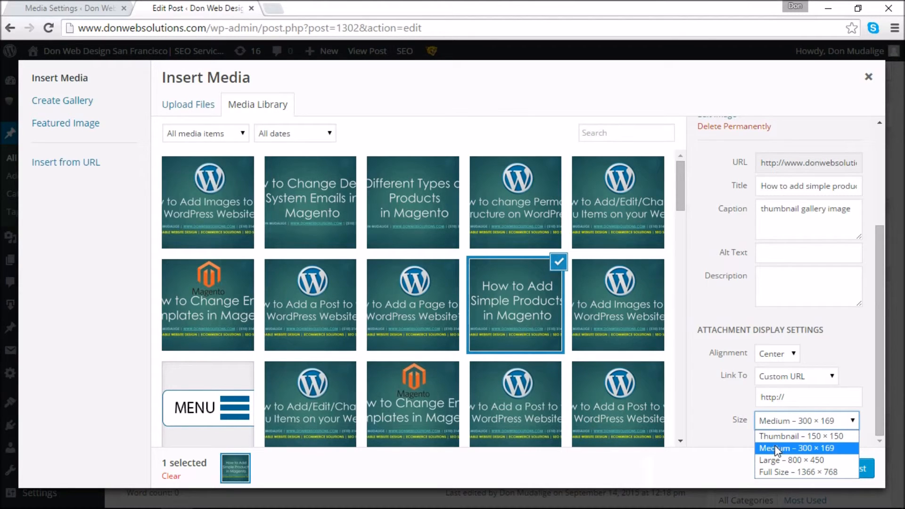
left_click(797, 448)
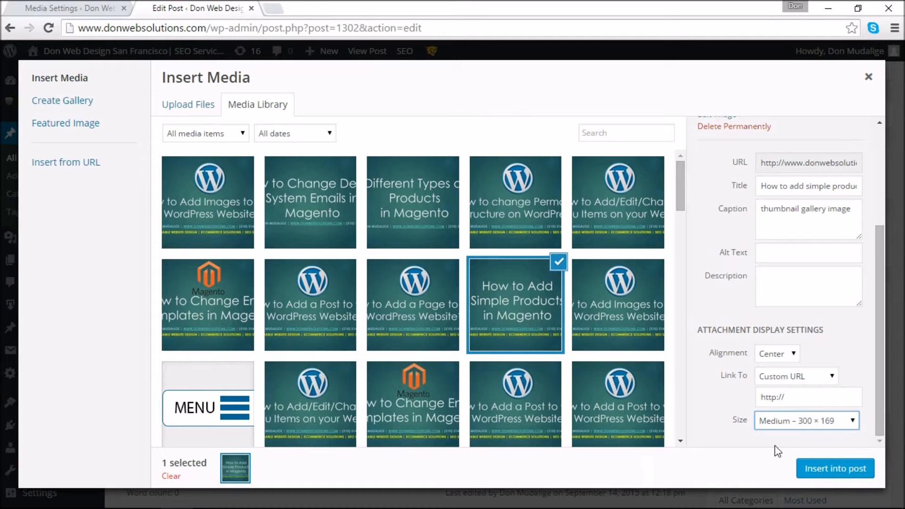
Insert the captioned image into the post and return to the Media Settings tab.
left_click(835, 468)
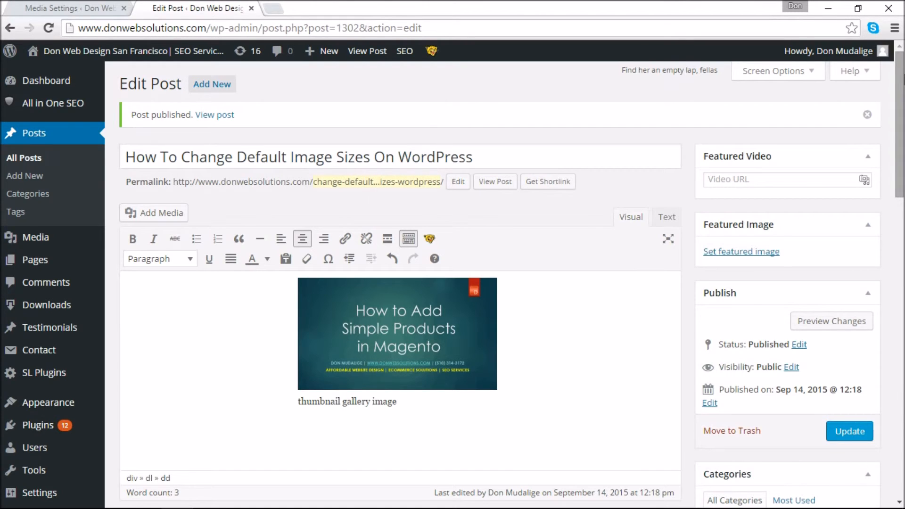
left_click(66, 8)
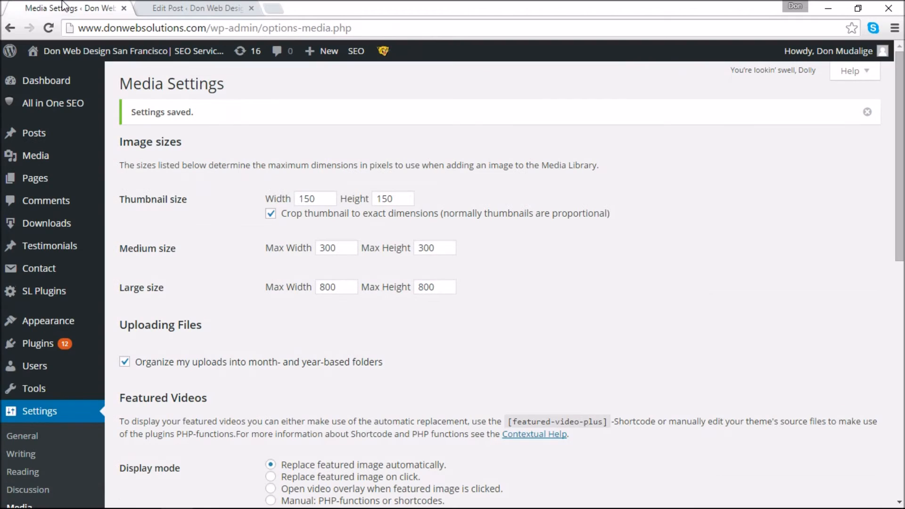